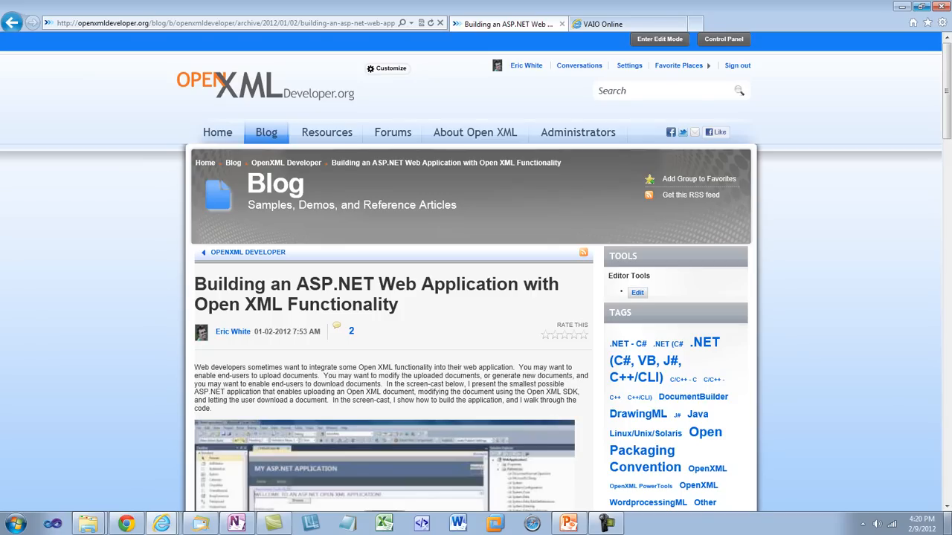
Switch to the tab with the 'Building an ASP.NET Web Application with Open XML Functionality' post.
left_click(791, 25)
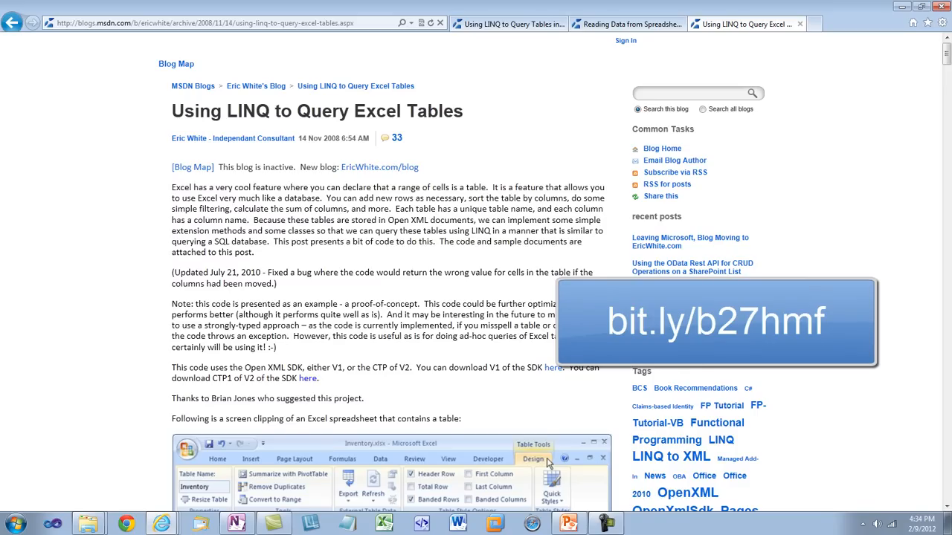
Scroll down through the 'Using LINQ to Query Excel Tables' blog post.
scroll("down", 3)
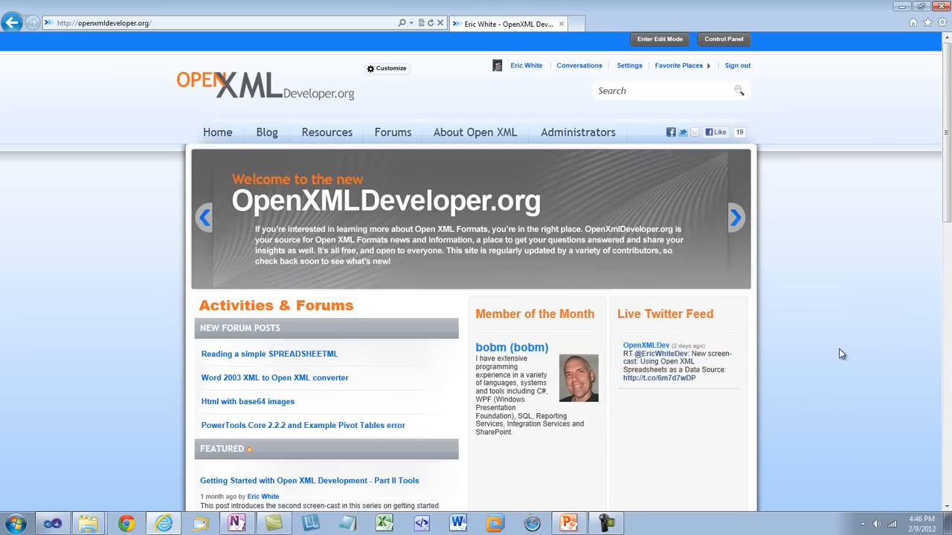
mouse_move(841, 349)
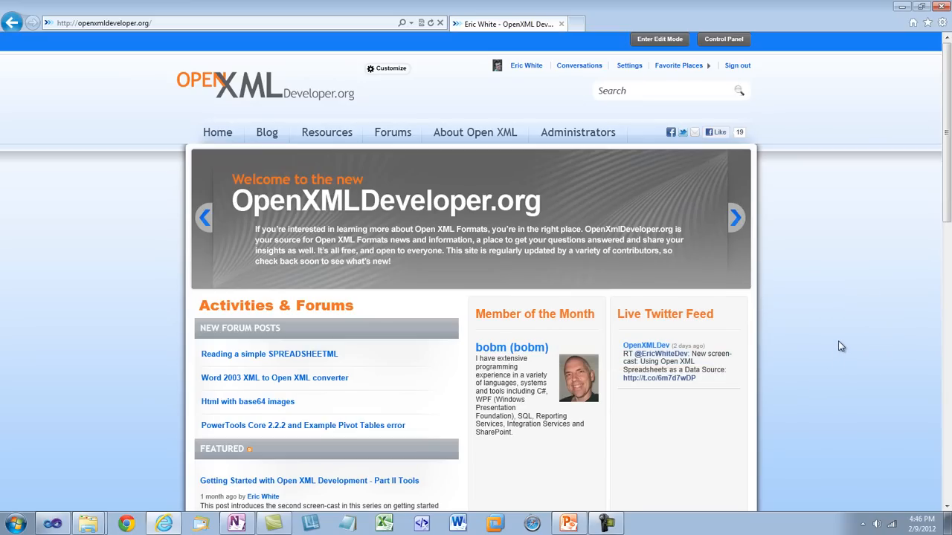
From the home page footer, go to OpenXmlDeveloper Wiki's 'Open XML content by keyword' page.
scroll("down", 3)
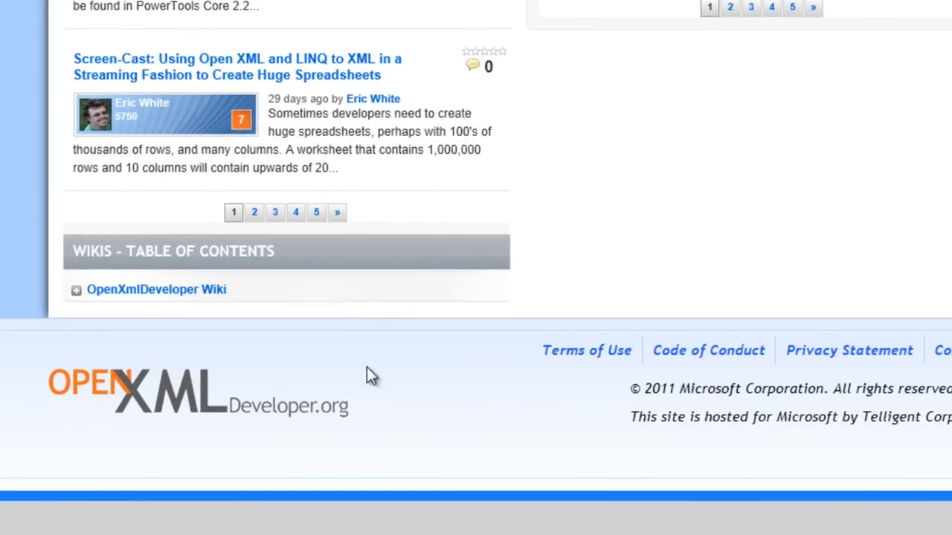
left_click(156, 289)
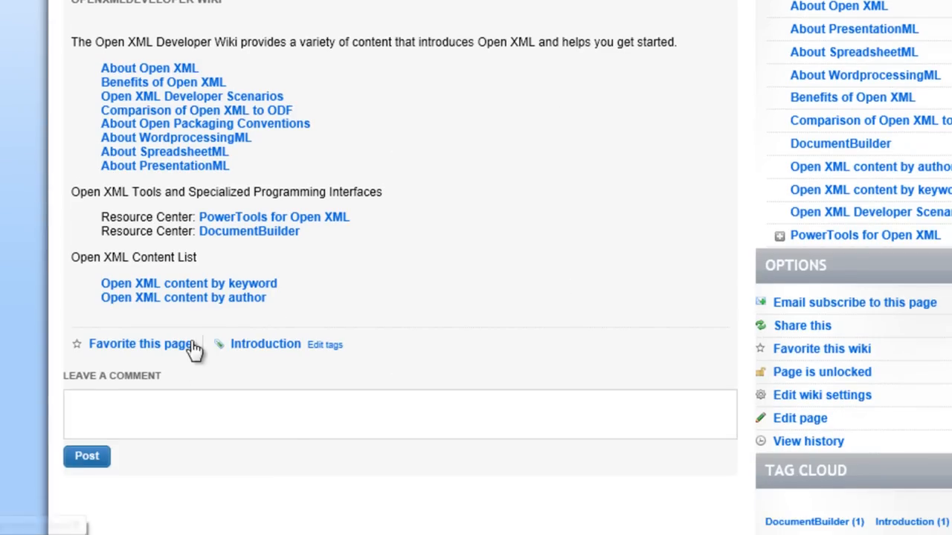
mouse_move(188, 283)
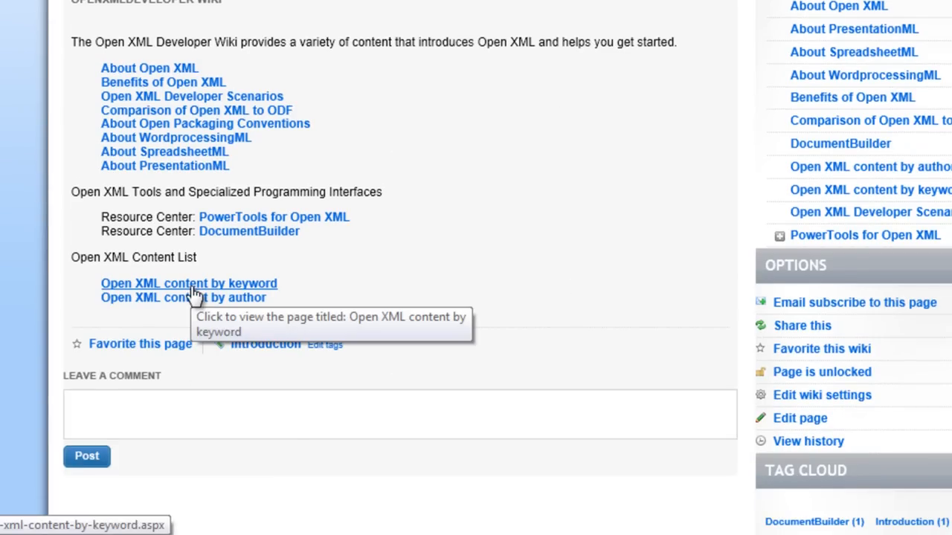
left_click(188, 283)
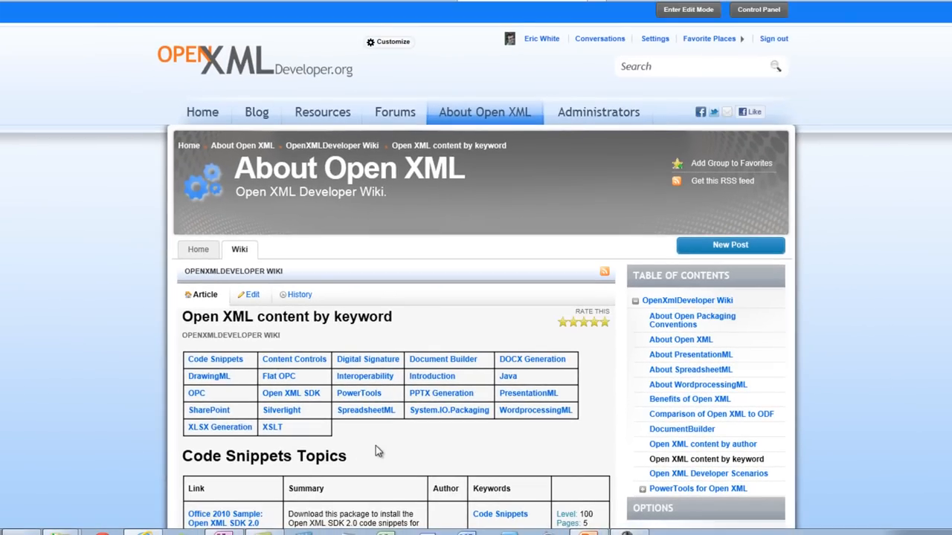
mouse_move(395, 455)
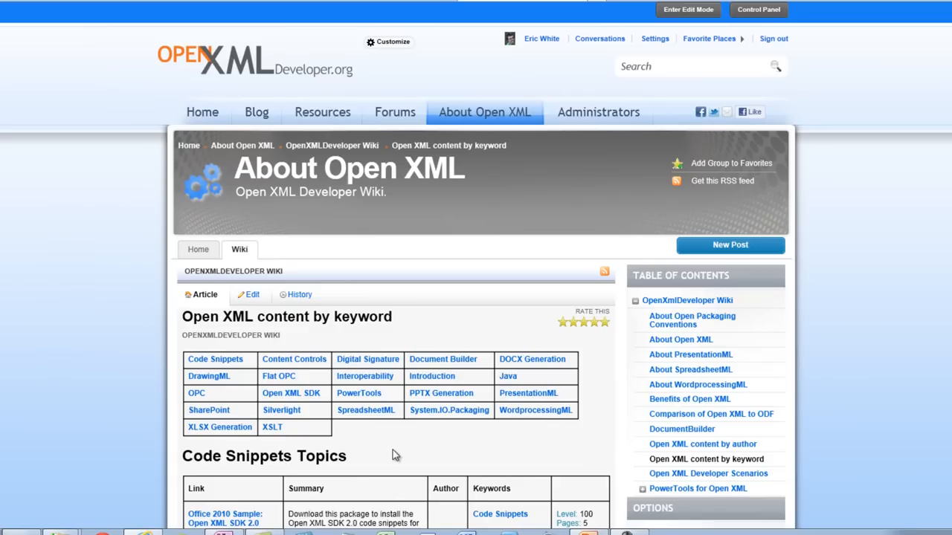
mouse_move(365, 409)
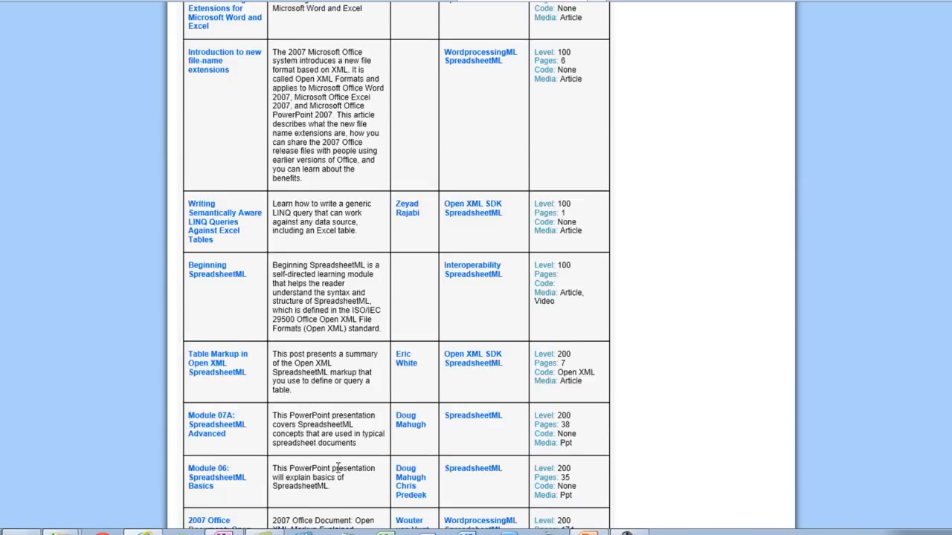
scroll("down", 3)
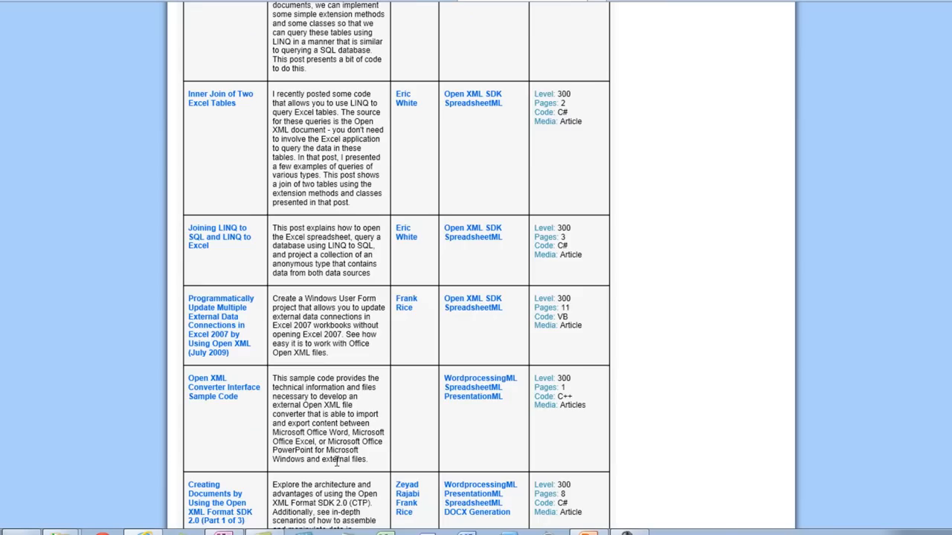
scroll("up", 3)
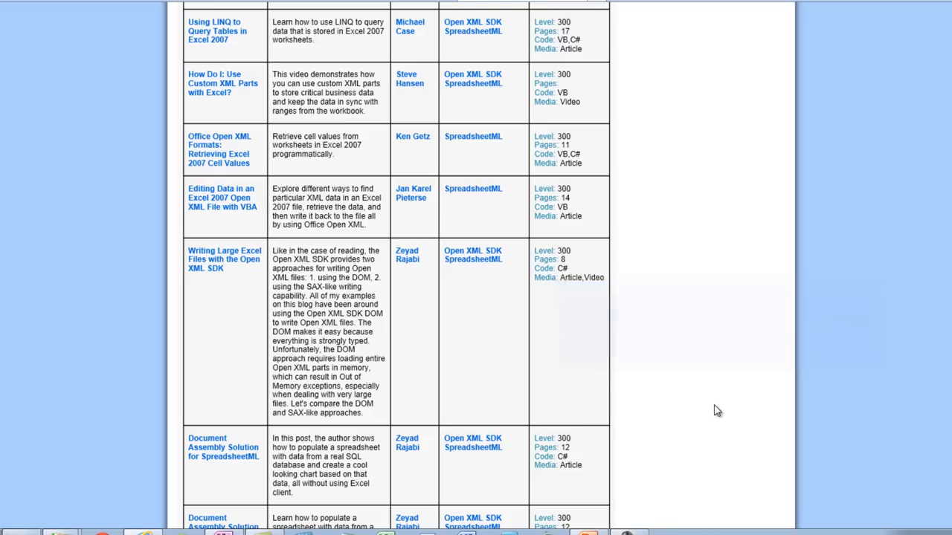
Open the 'Using LINQ to Query Tables in Excel 2007' MSDN article from the keyword table.
left_click(217, 31)
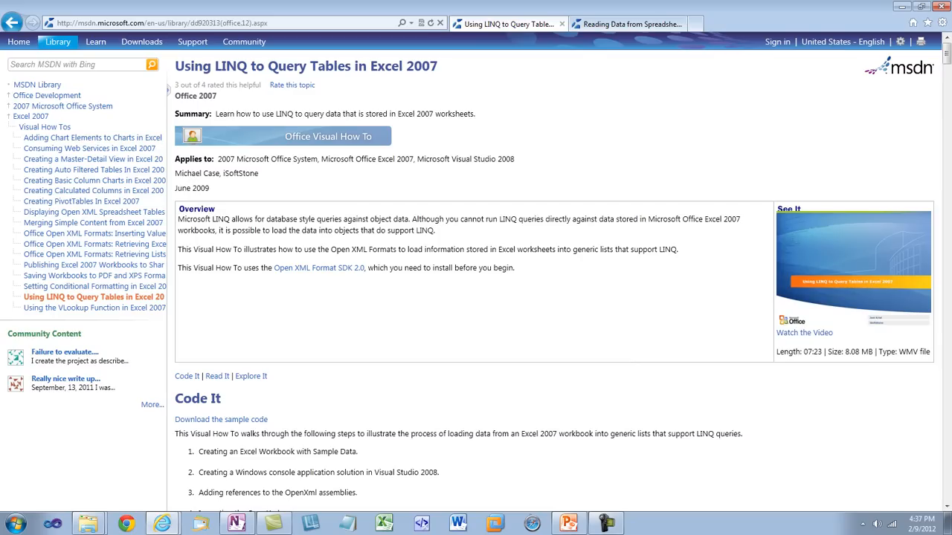
left_click(632, 23)
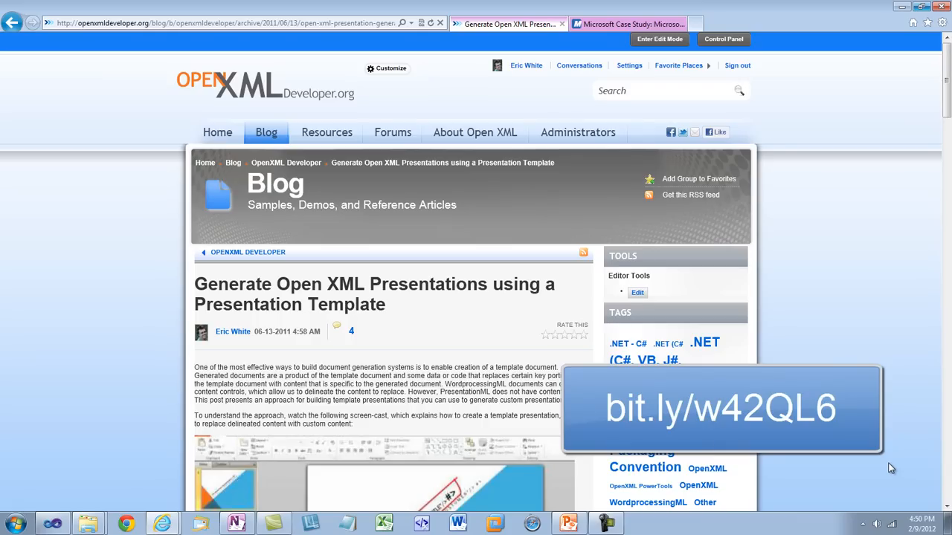
Scroll the presentation-template post down to the slide with <# Title #> placeholders.
scroll("down", 3)
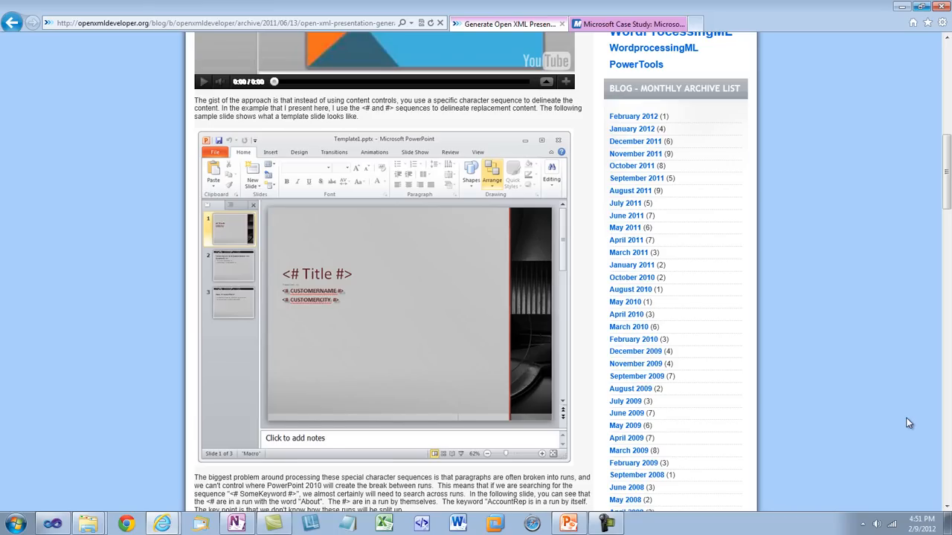
scroll("down", 3)
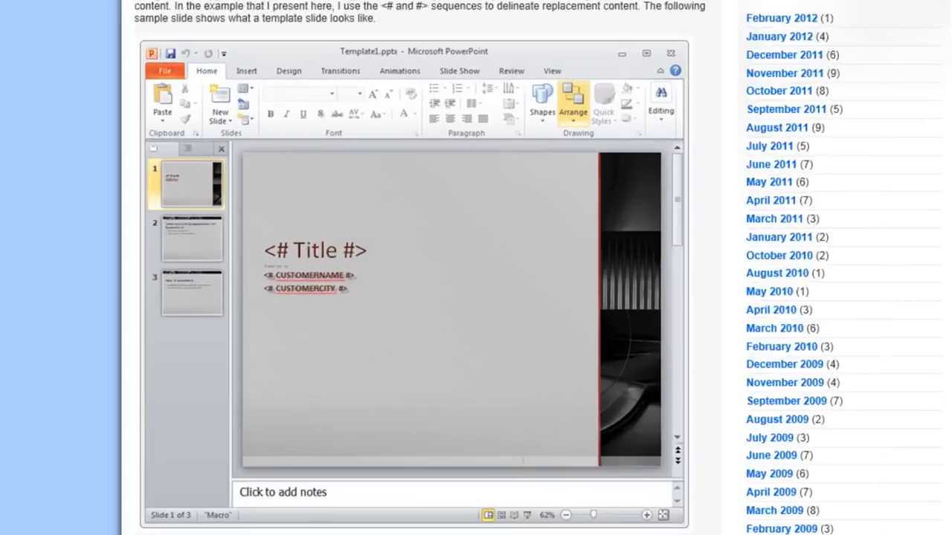